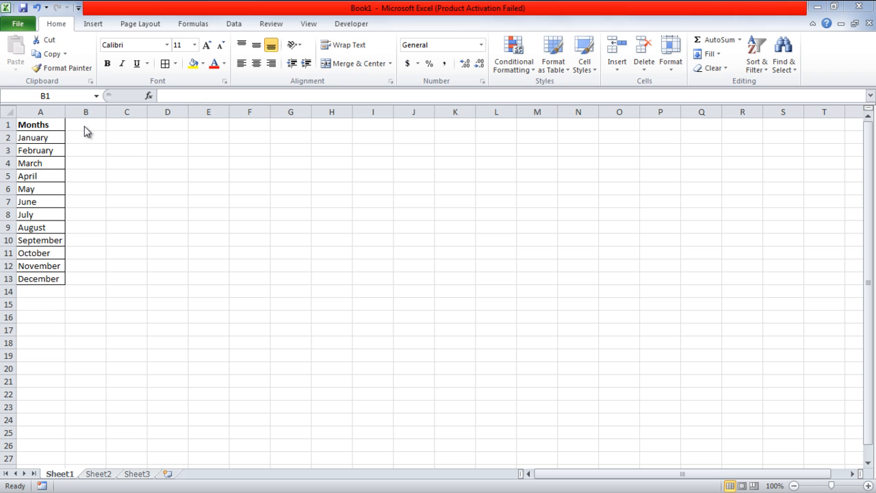
Step: Open the Visual Basic editor from the Developer ribbon for the Months workbook
{"action": "left_click", "coordinate": [351, 24]}
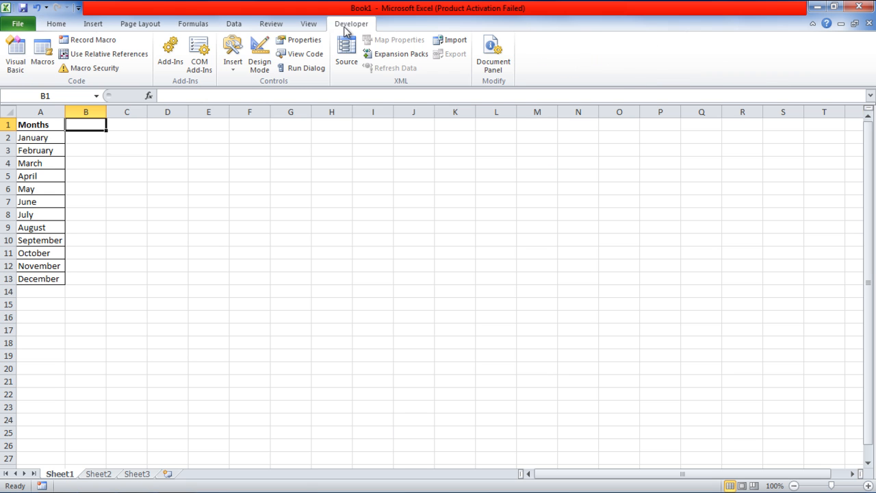
{"action": "left_click", "coordinate": [15, 52]}
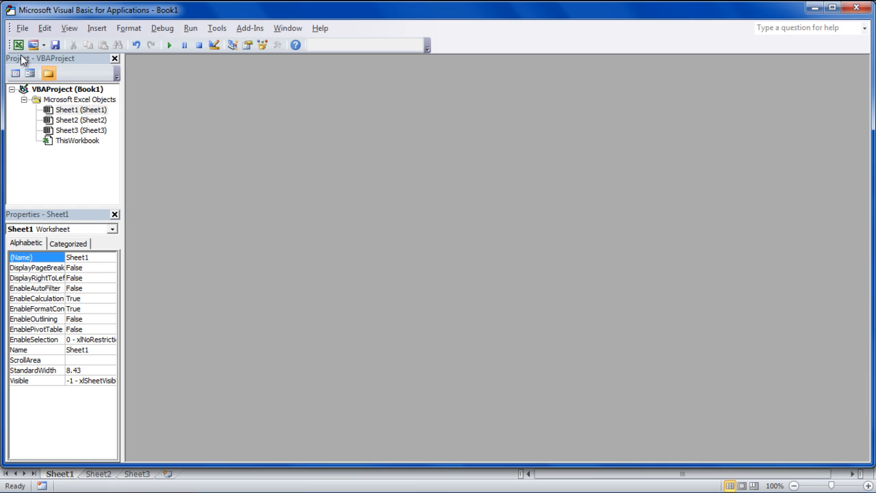
Step: Create a Worksheet_BeforeDoubleClick procedure in Sheet1's code window
{"action": "double_click", "coordinate": [83, 110]}
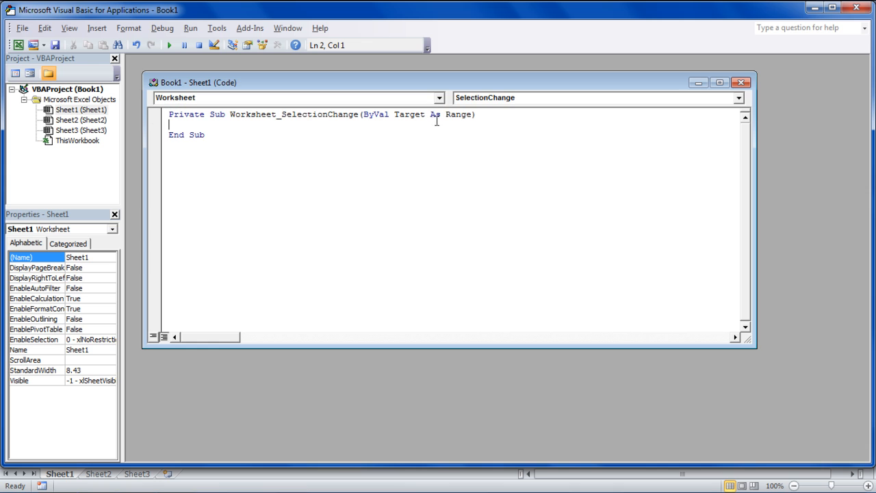
{"action": "left_click", "coordinate": [738, 99]}
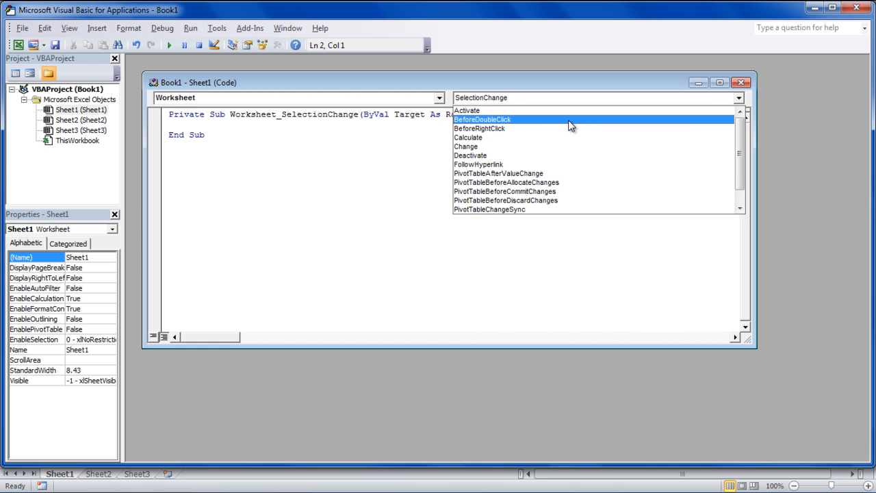
{"action": "left_click", "coordinate": [482, 119]}
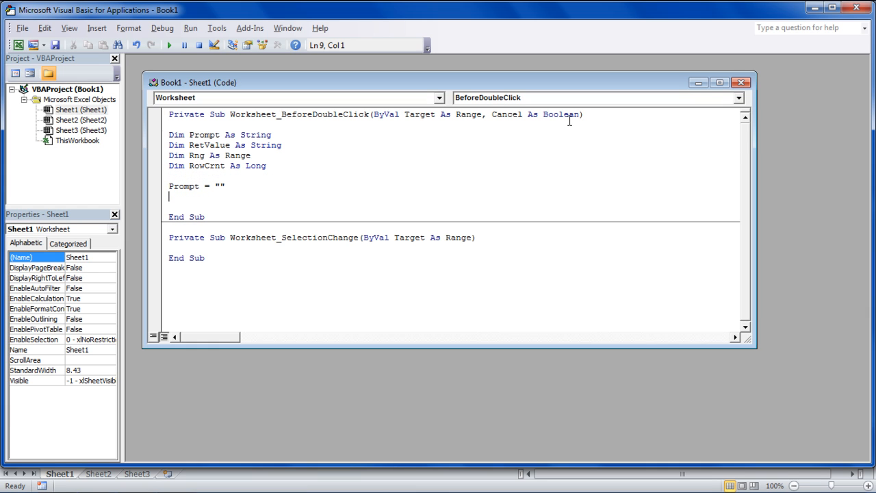
Step: Write With Sheets("Sheet1"), a Do While True loop and begin the RetValue = assignment
{"action": "type", "text": "with"}
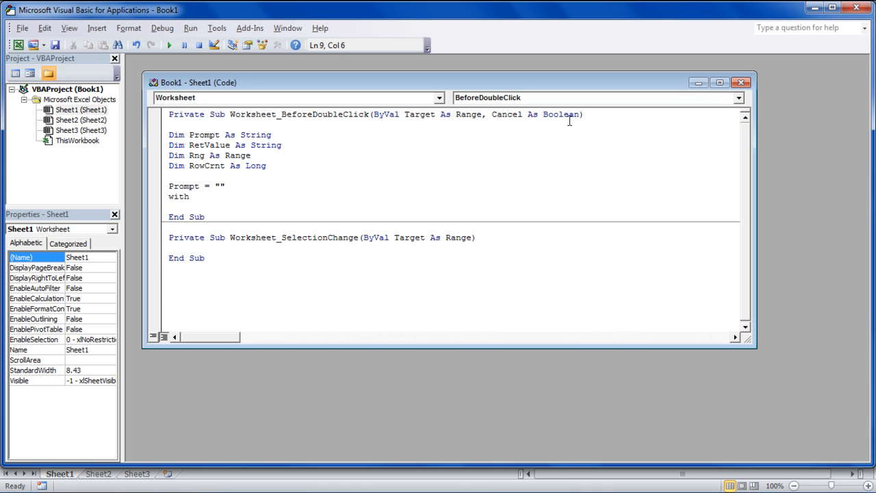
{"action": "type", "text": "Sheets("}
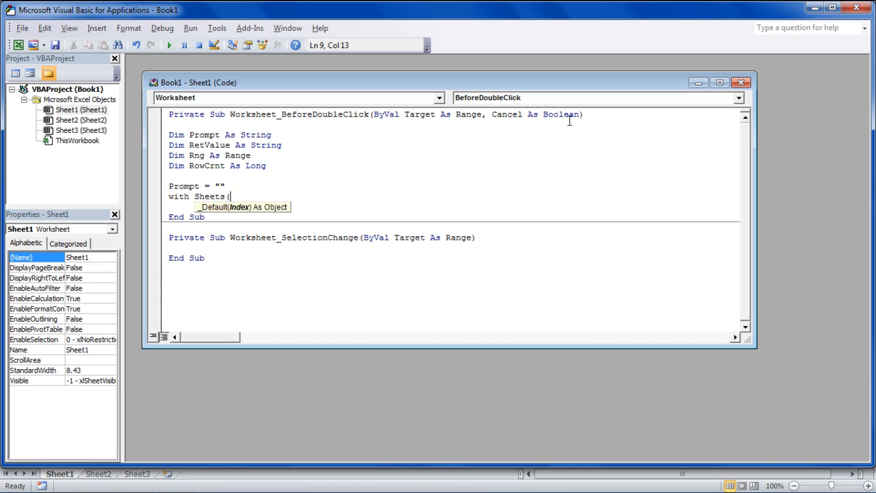
{"action": "type", "text": "\"Sheet1\")"}
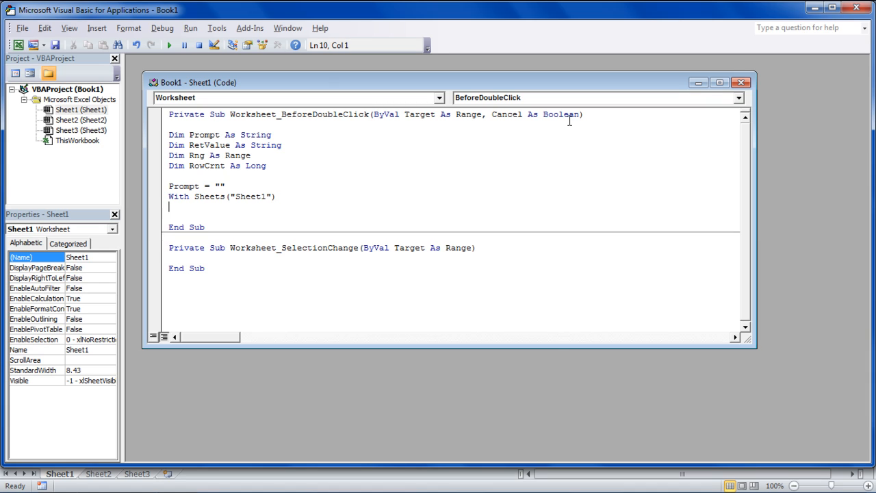
{"action": "type", "text": "Do While"}
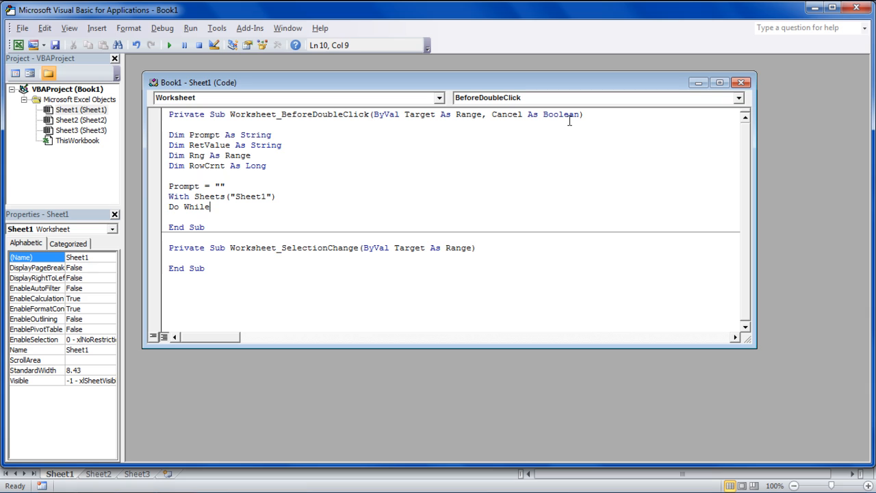
{"action": "type", "text": "True"}
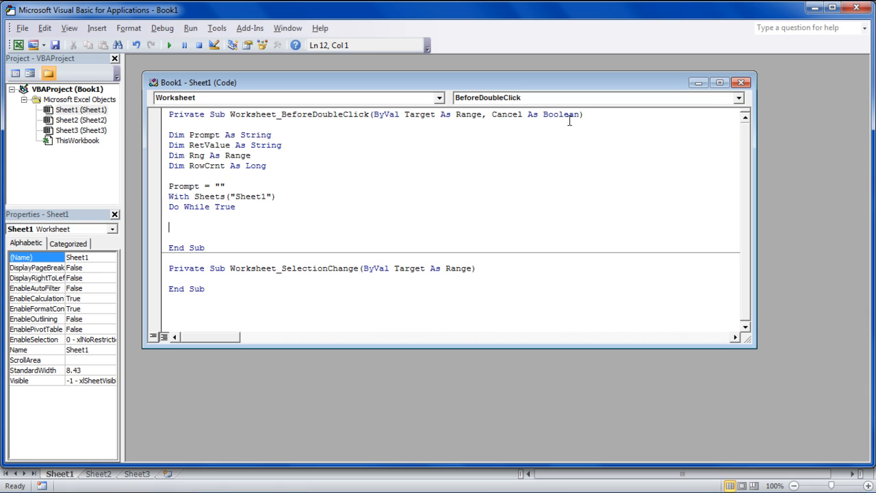
{"action": "type", "text": "RetValue ="}
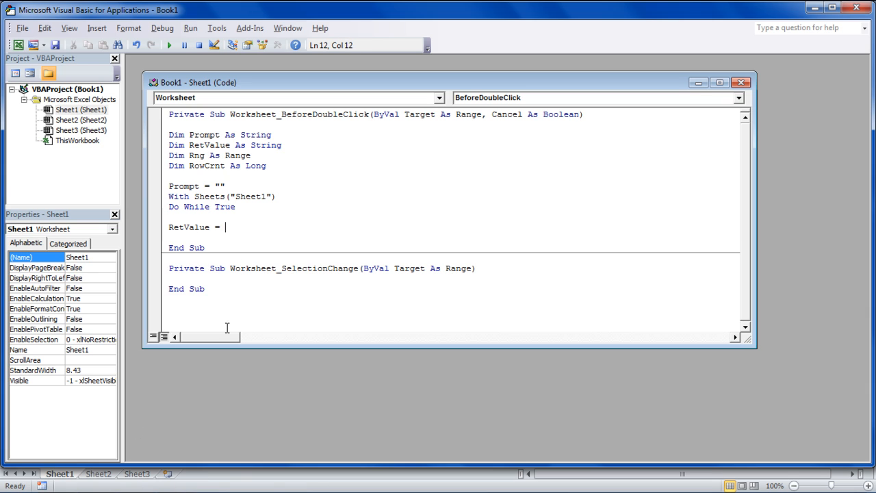
Step: Assign RetValue from InputBox(Prompt & "Enter the Value") and add If RetValue = "" Then to exit
{"action": "type", "text": "InputBox(Prompt"}
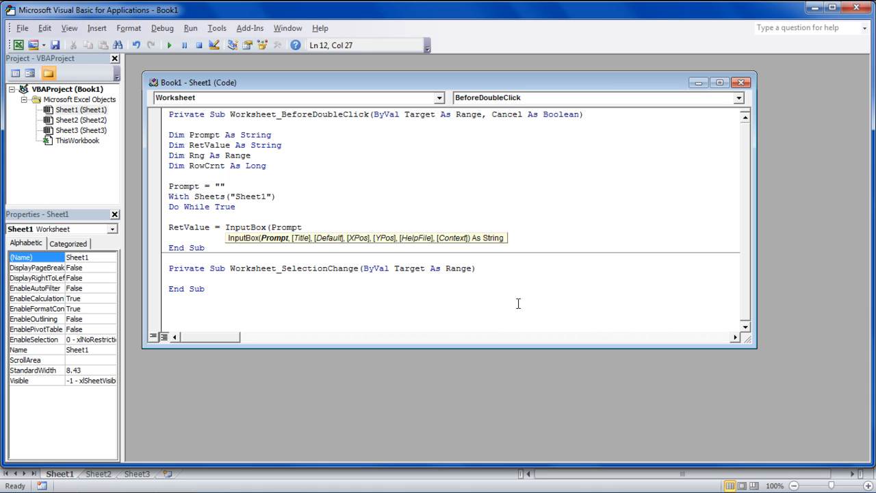
{"action": "type", "text": "& \""}
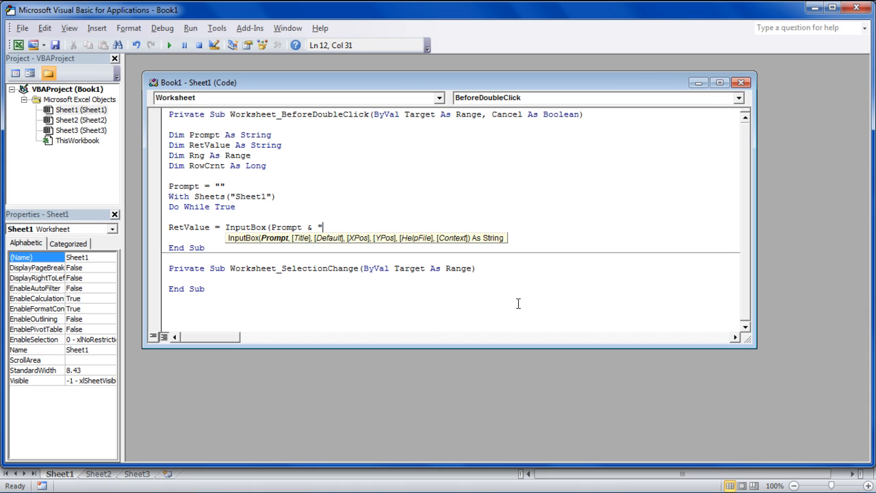
{"action": "type", "text": "Enter the Value\")"}
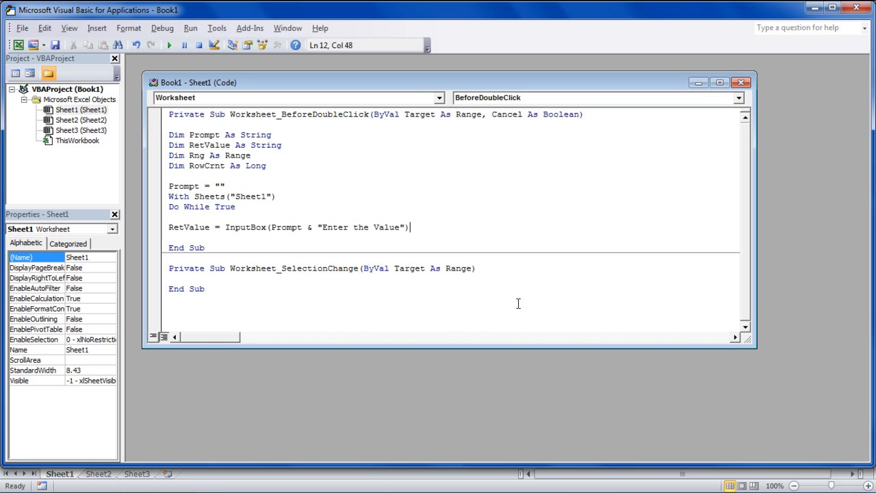
{"action": "type", "text": "If RetValue ="}
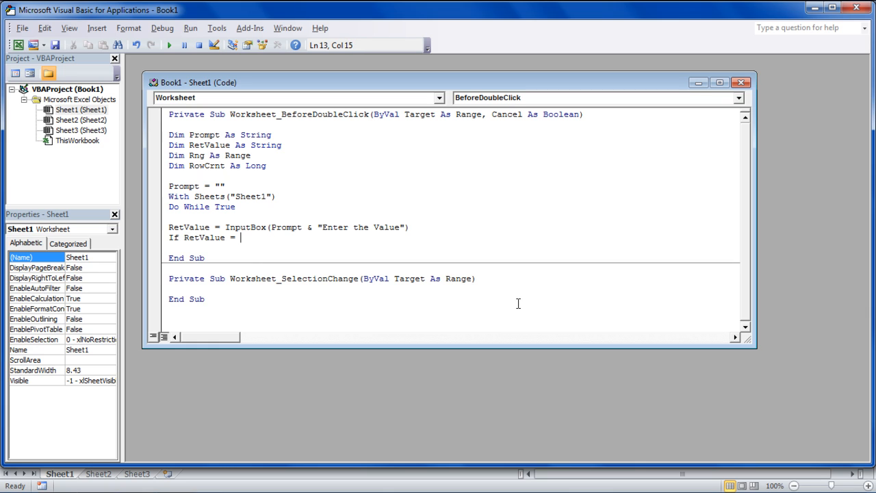
{"action": "type", "text": "\"\" Then"}
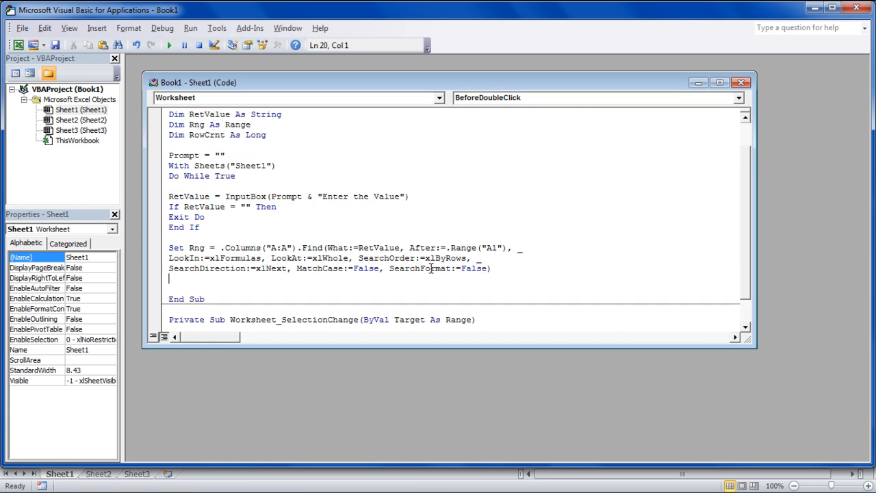
Step: Add the Else branch storing RowCrnt = Rng.Row and building the found message with RetValue
{"action": "scroll", "scroll_direction": "down", "scroll_amount": 3}
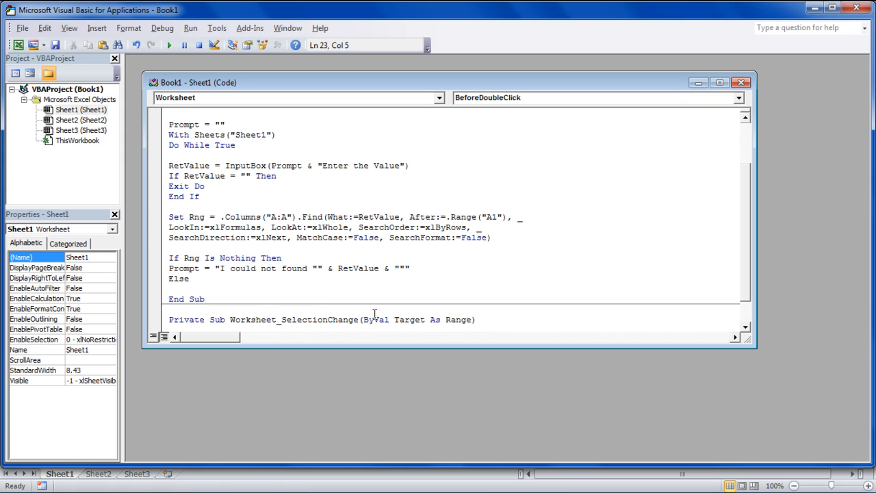
{"action": "type", "text": "RowCrnt = Rng.Row"}
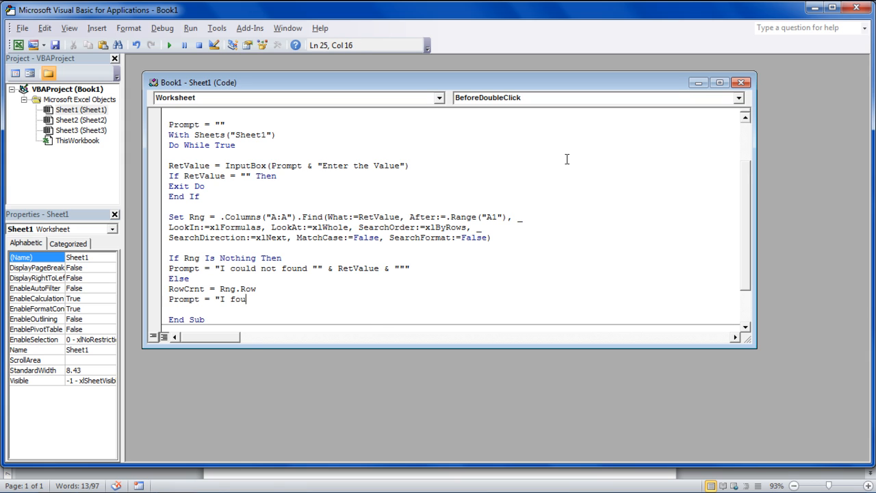
{"action": "type", "text": "nd \"\" & Ret"}
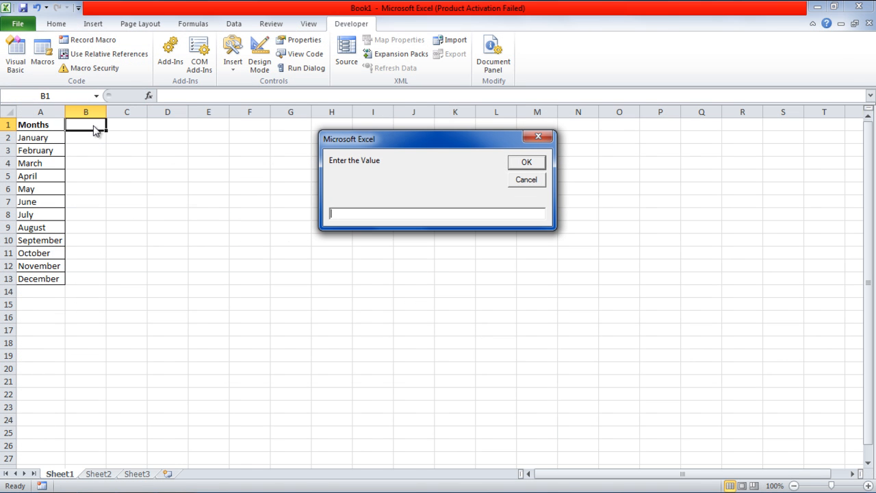
Step: Search for April (found on row 5) and then Monday (reported not found) via the prompt
{"action": "type", "text": "April"}
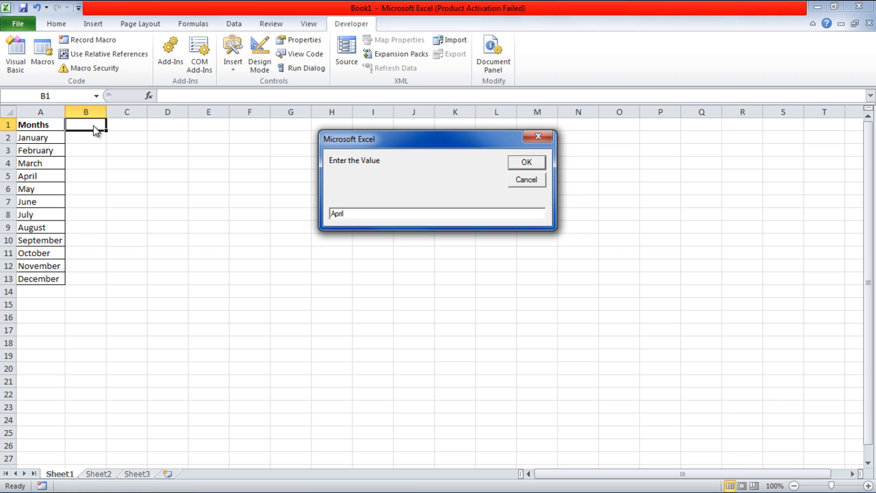
{"action": "left_click", "coordinate": [525, 162]}
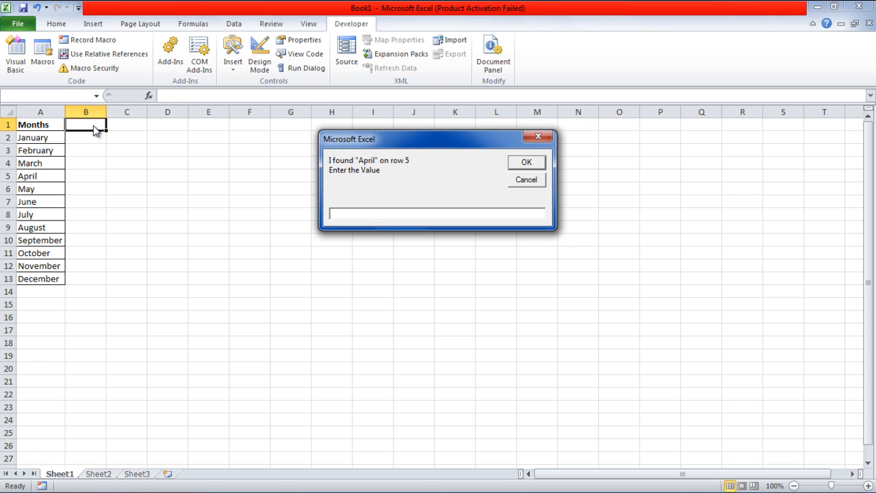
{"action": "type", "text": "Mond"}
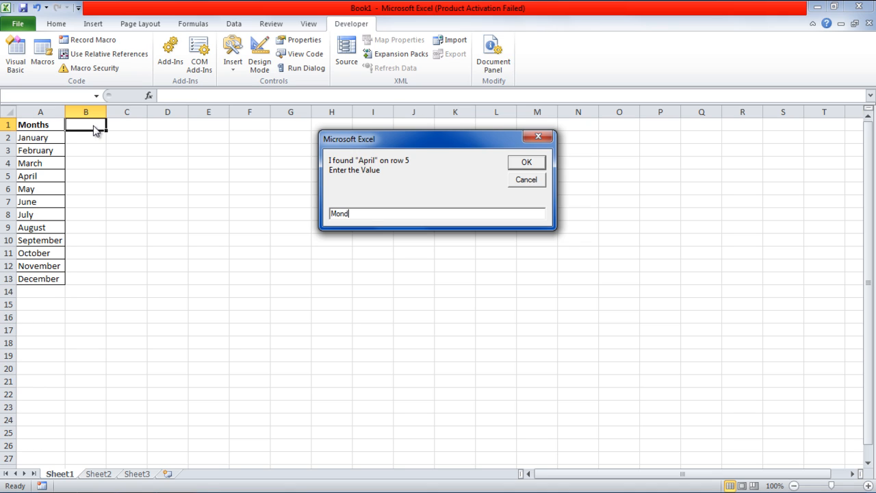
{"action": "left_click", "coordinate": [526, 161]}
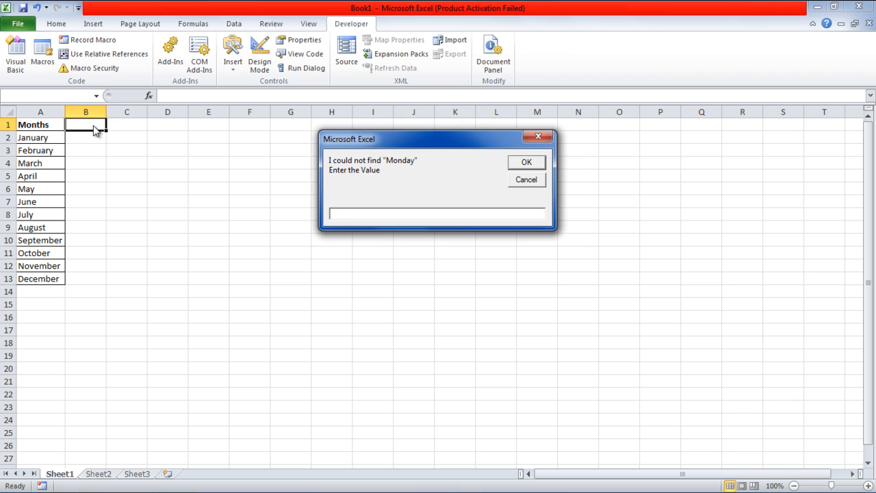